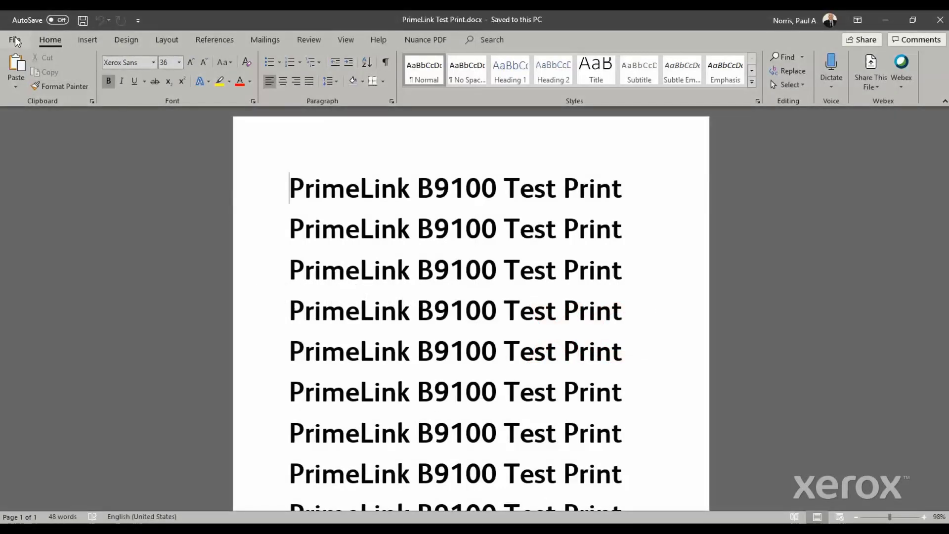
Step: Go to the File backstage Info page for PrimeLink Test Print
{"action": "left_click", "coordinate": [15, 40]}
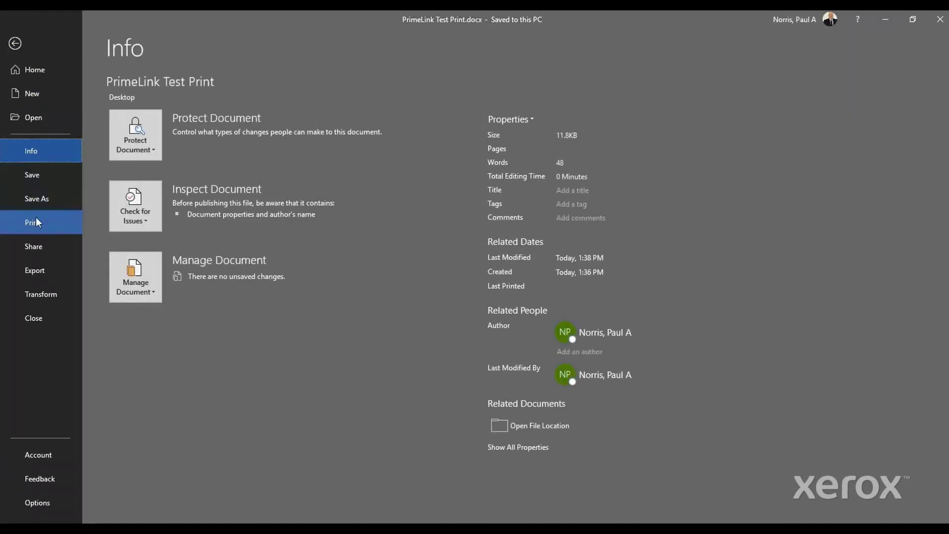
Step: Show the Print settings with the Xerox PrimeLink B9110 printer and test-page preview
{"action": "left_click", "coordinate": [32, 223]}
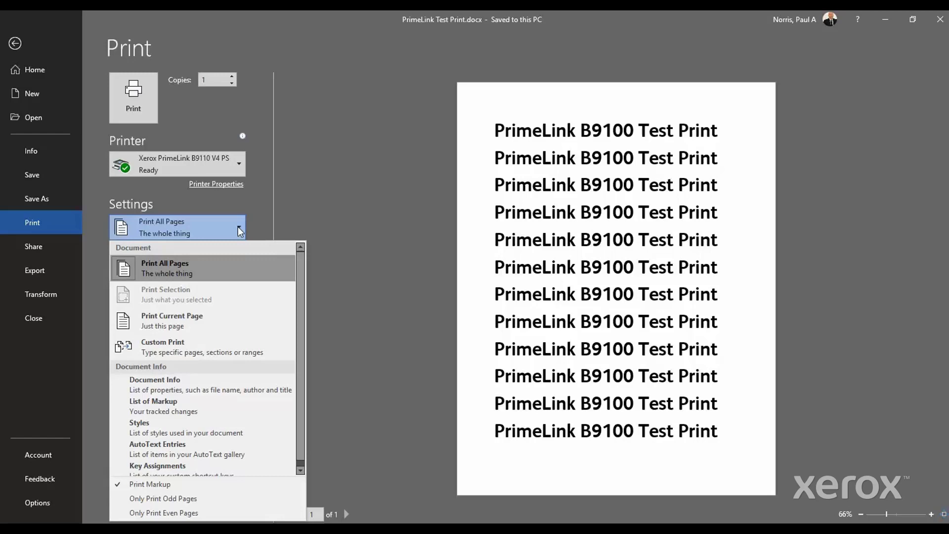
{"action": "mouse_move", "coordinate": [245, 321]}
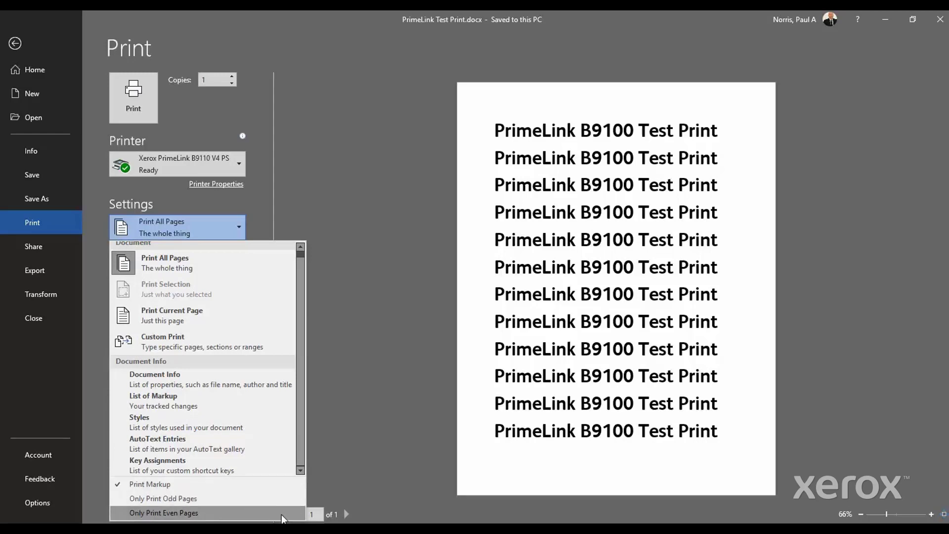
{"action": "mouse_move", "coordinate": [279, 484]}
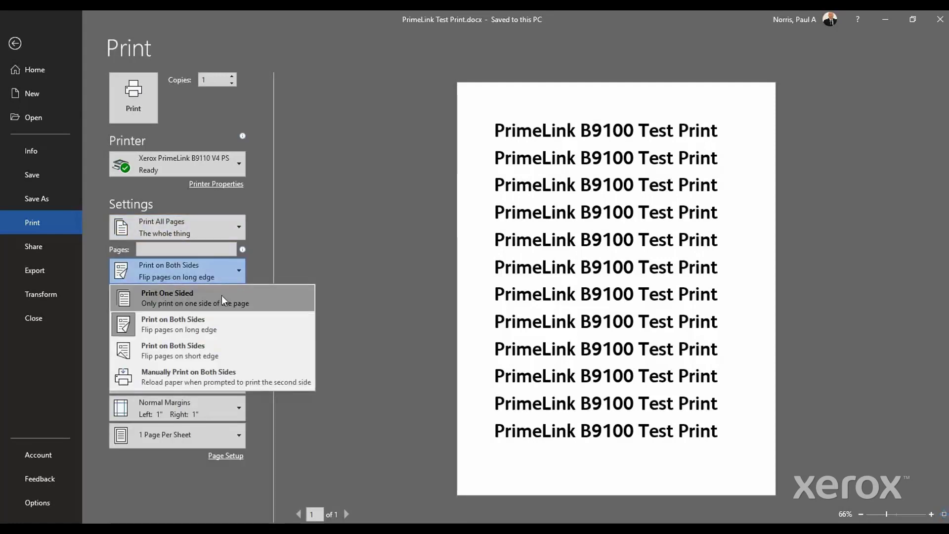
{"action": "mouse_move", "coordinate": [219, 350]}
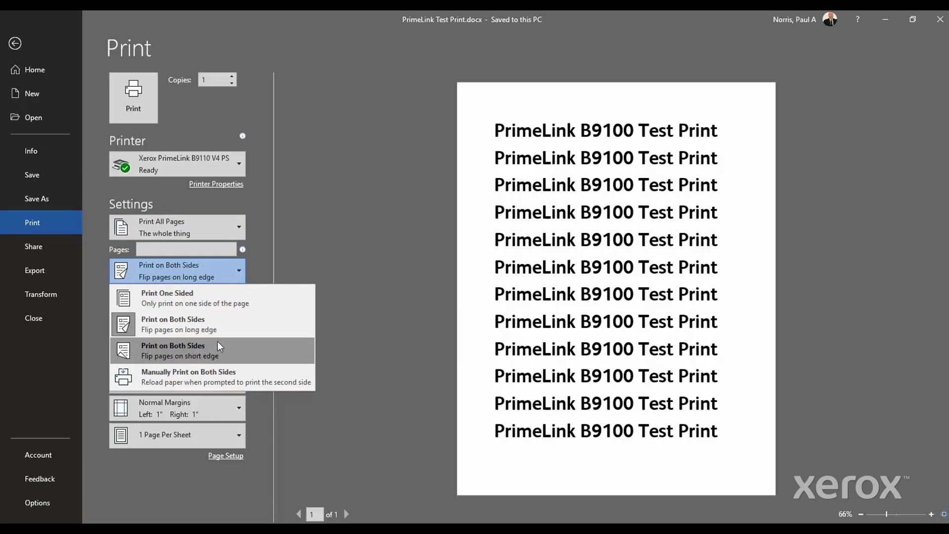
{"action": "mouse_move", "coordinate": [217, 375]}
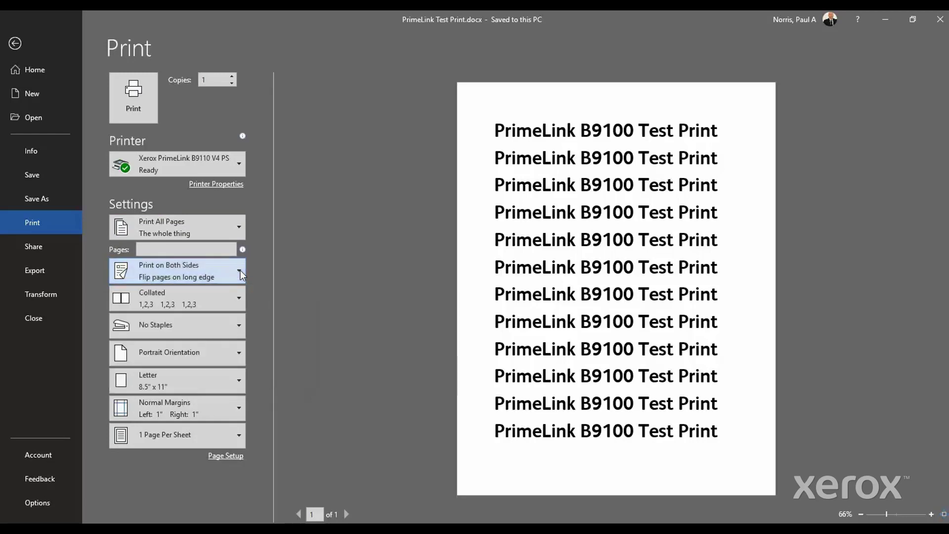
{"action": "left_click", "coordinate": [238, 297]}
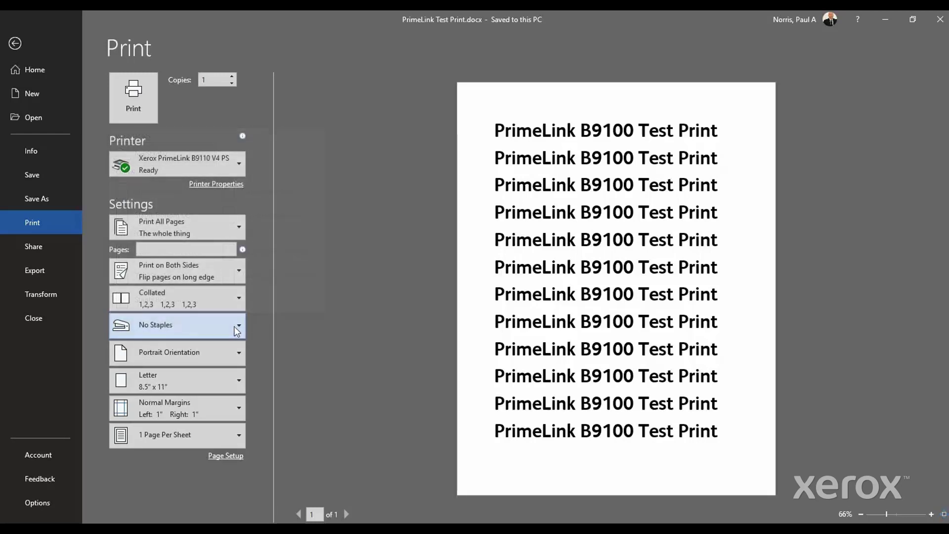
{"action": "left_click", "coordinate": [176, 352]}
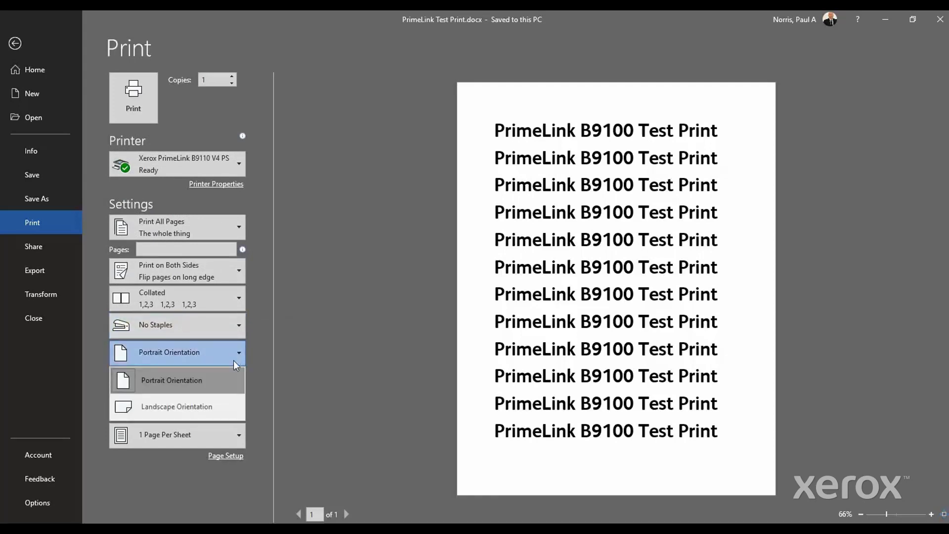
{"action": "mouse_move", "coordinate": [219, 360]}
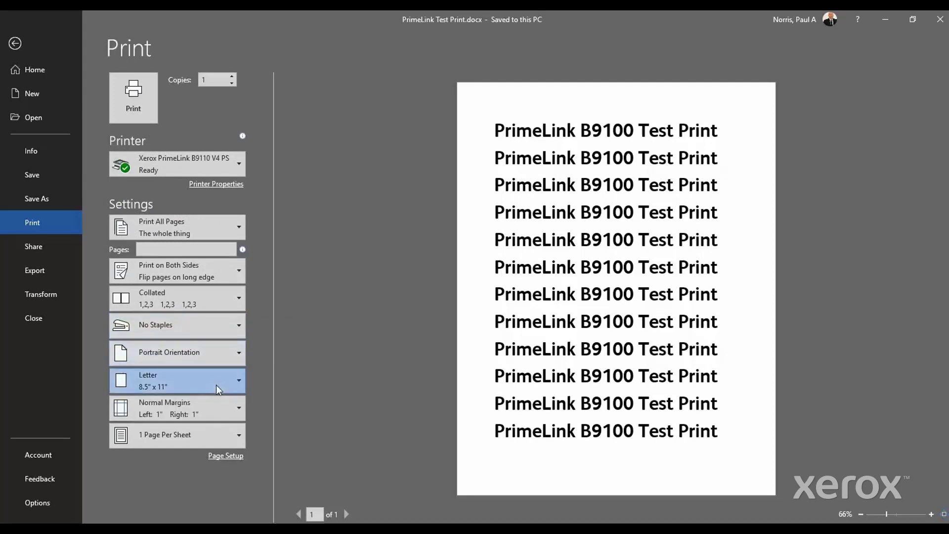
Step: Browse the paper sizes keeping Letter 8.5" x 11", then show the margin presets
{"action": "left_click", "coordinate": [214, 380]}
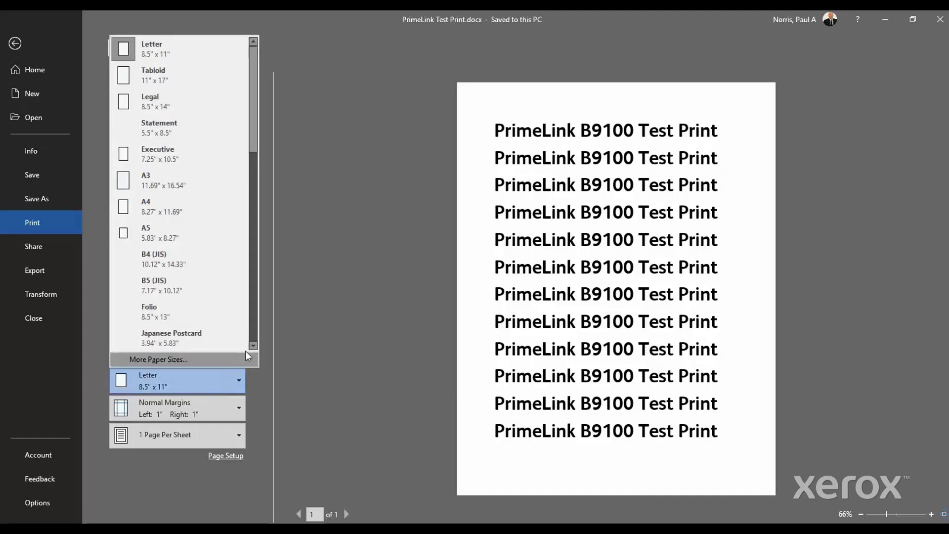
{"action": "scroll", "scroll_direction": "down", "scroll_amount": 3}
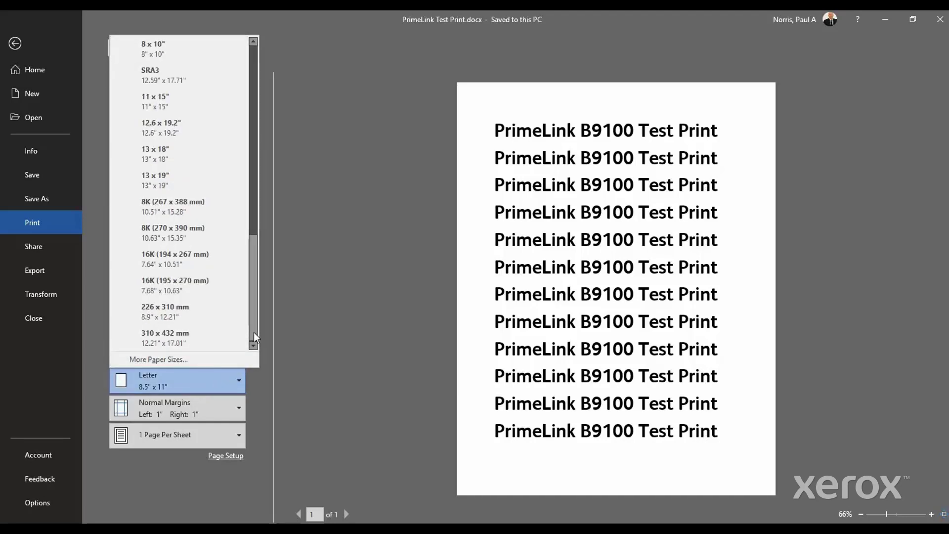
{"action": "left_click", "coordinate": [176, 380]}
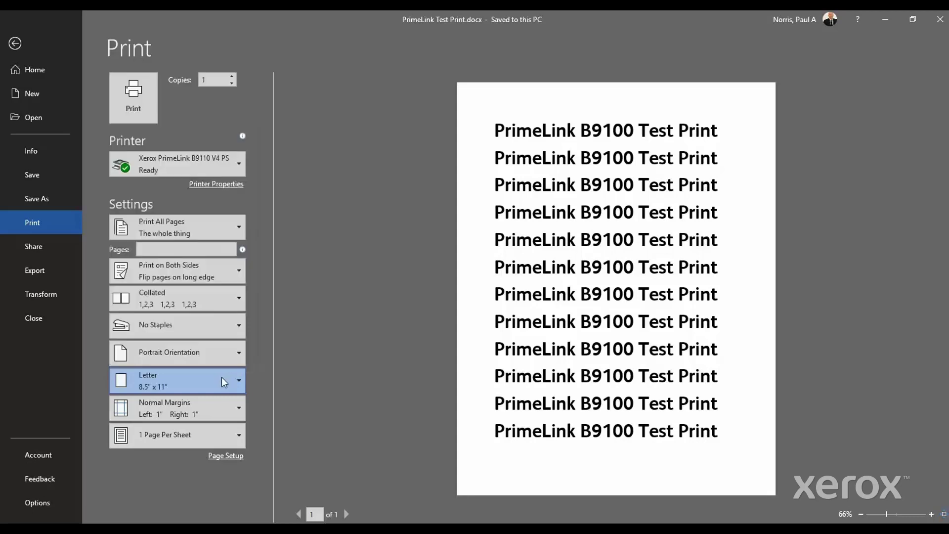
{"action": "left_click", "coordinate": [177, 407]}
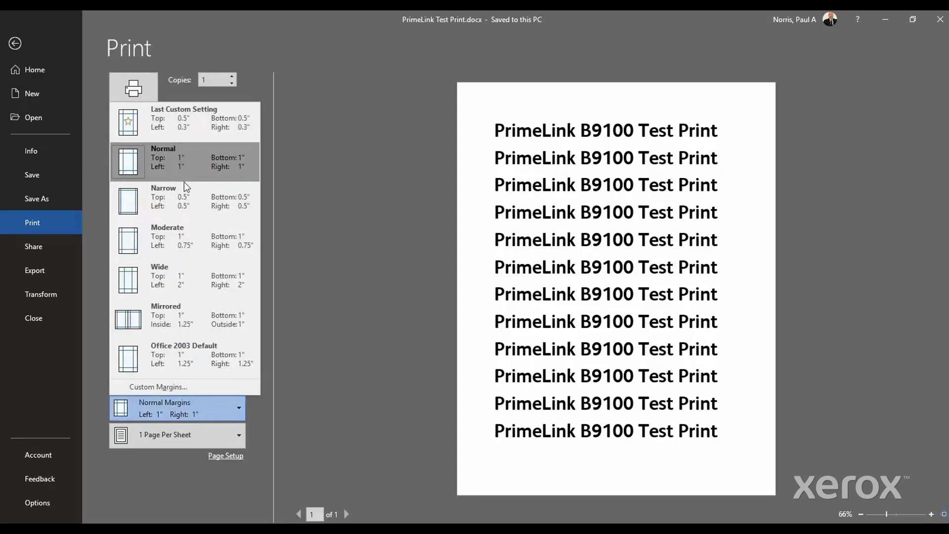
Step: Keep Normal margins (1" left and right) and close the presets
{"action": "left_click", "coordinate": [158, 386]}
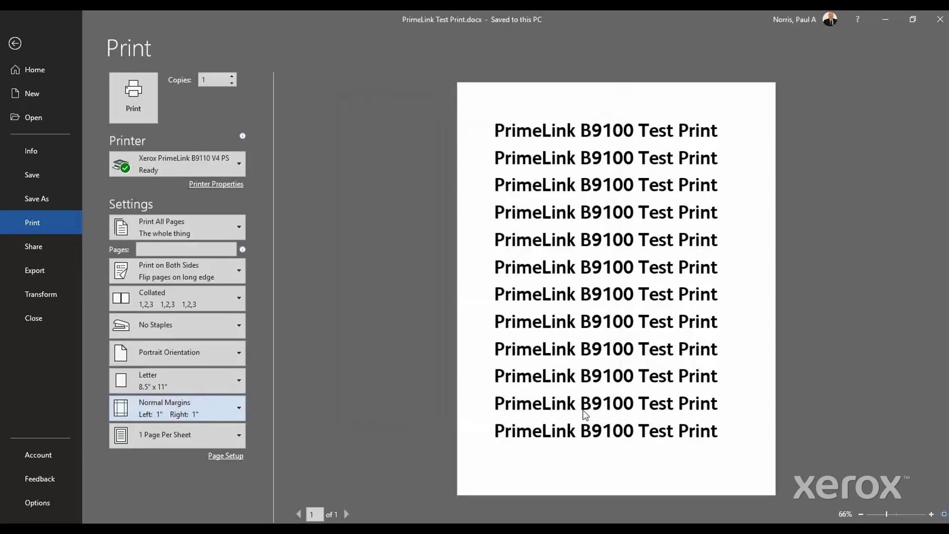
{"action": "mouse_move", "coordinate": [176, 435]}
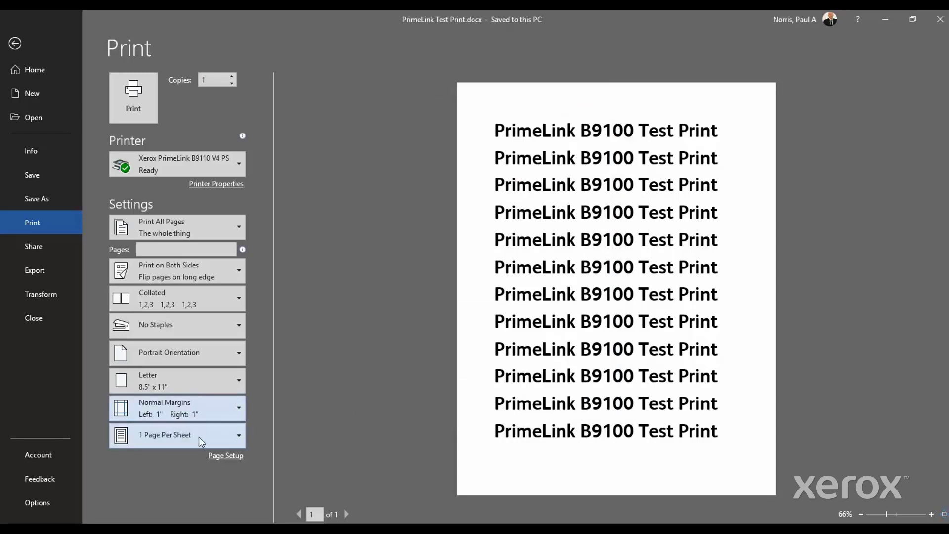
{"action": "left_click", "coordinate": [176, 435]}
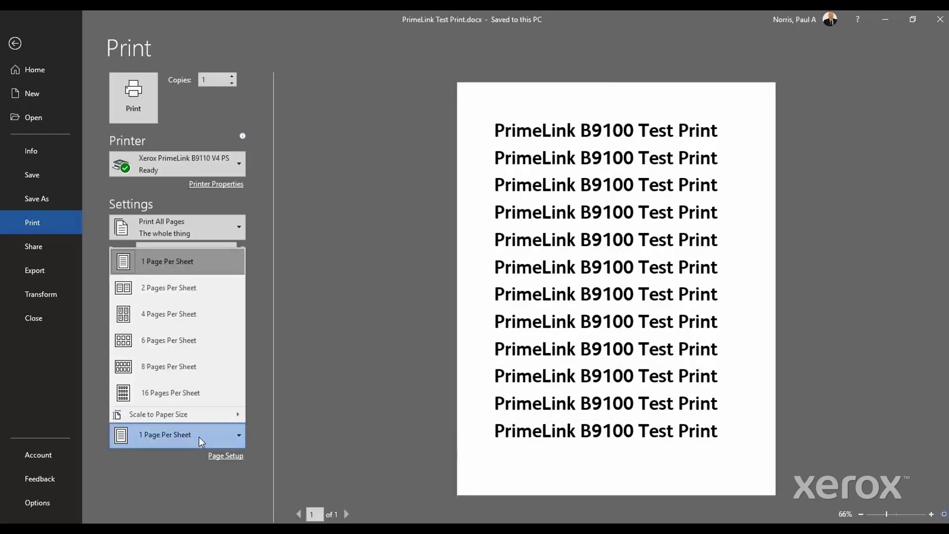
{"action": "mouse_move", "coordinate": [178, 288]}
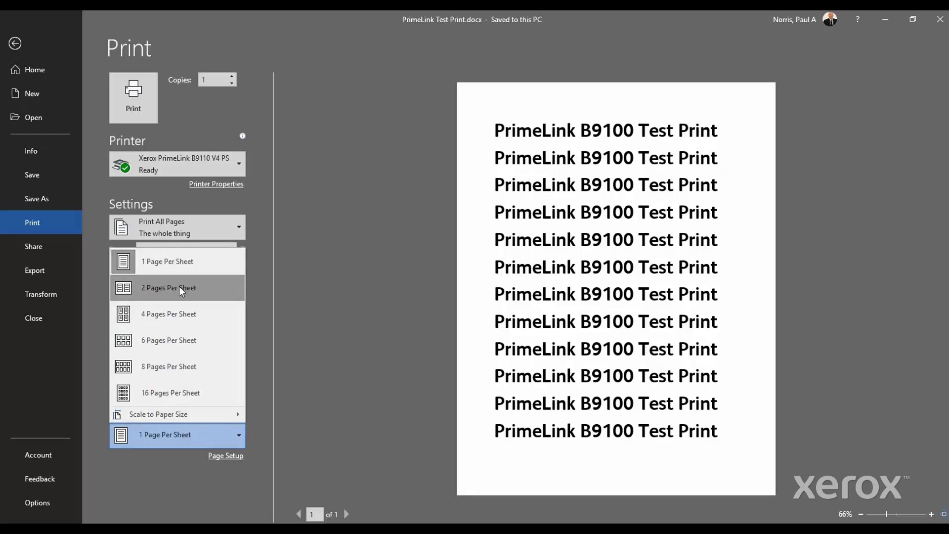
{"action": "mouse_move", "coordinate": [176, 340]}
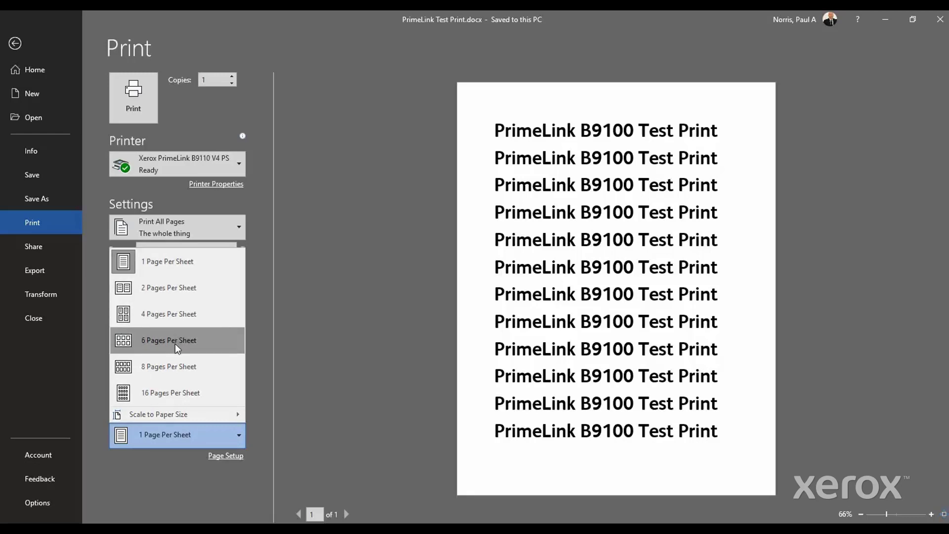
{"action": "mouse_move", "coordinate": [191, 419]}
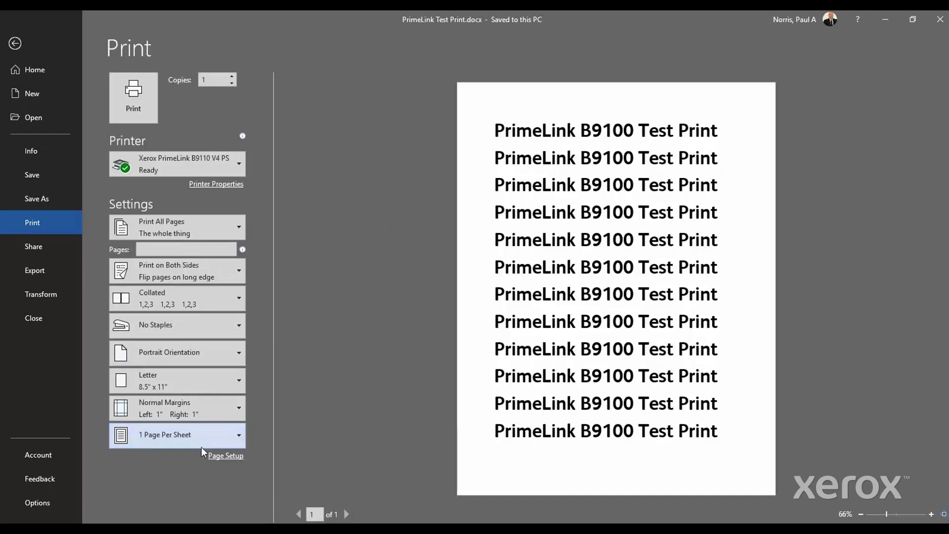
Step: View Page Setup's Paper tab and Layout tab with new-page section start and 0.5" header/footer
{"action": "left_click", "coordinate": [225, 456]}
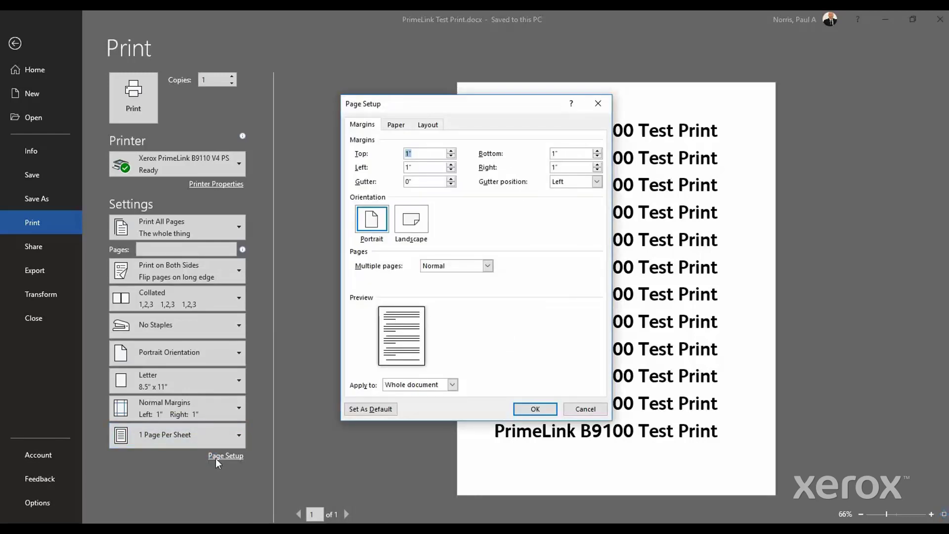
{"action": "mouse_move", "coordinate": [392, 193]}
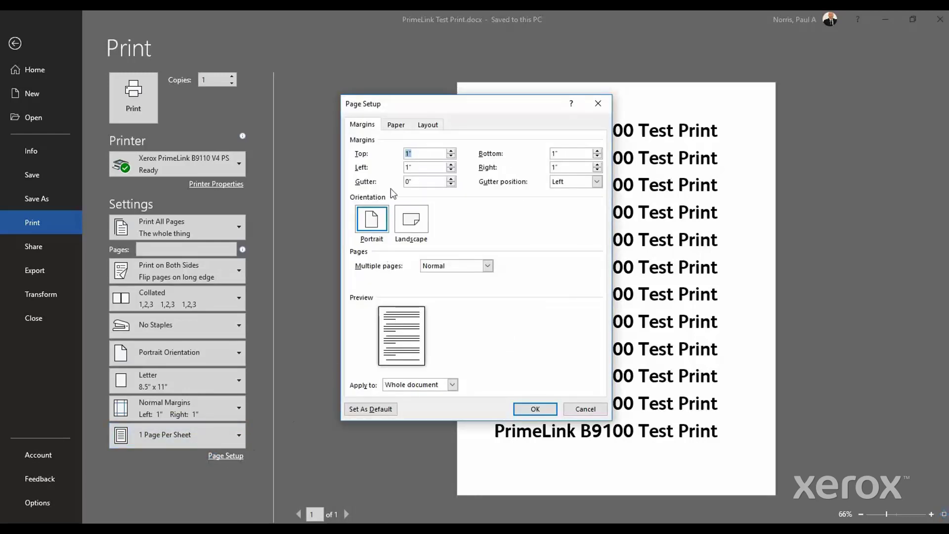
{"action": "left_click", "coordinate": [396, 124]}
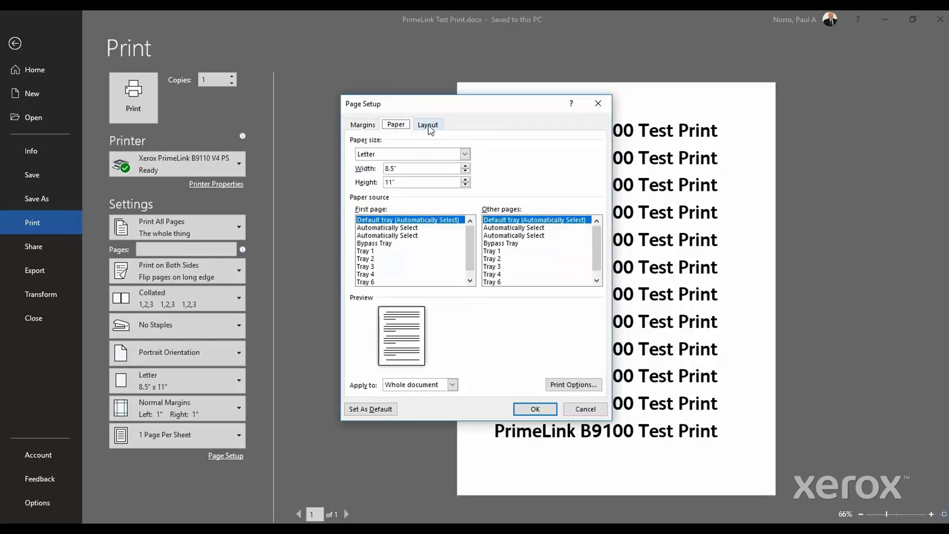
{"action": "left_click", "coordinate": [427, 124]}
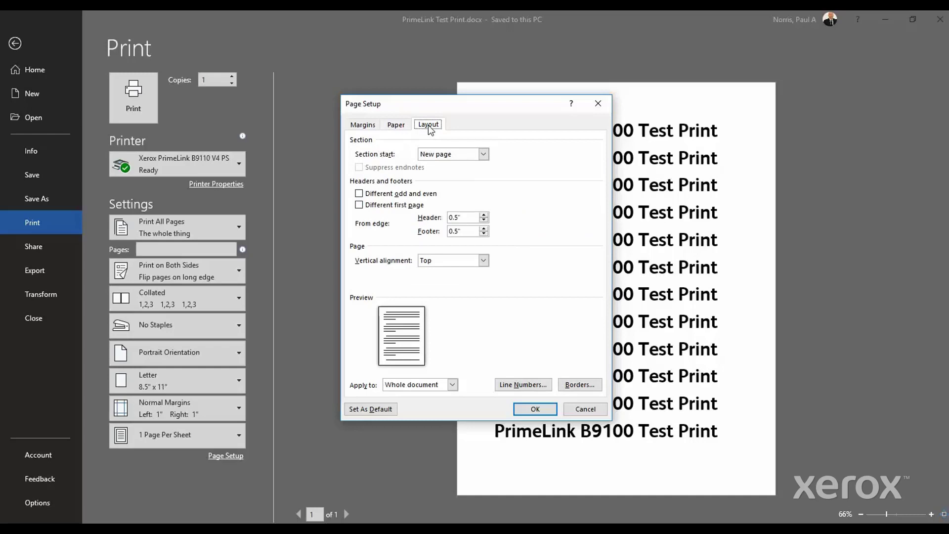